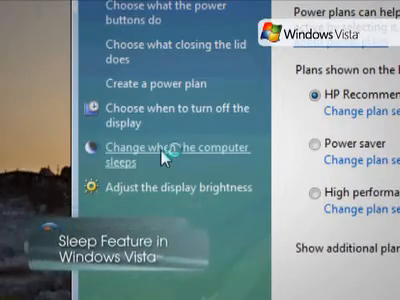
# Open Edit Plan Settings for HP Recommended via 'Change when the computer sleeps'
pyautogui.click(180, 148)
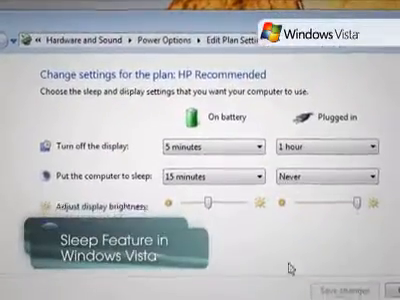